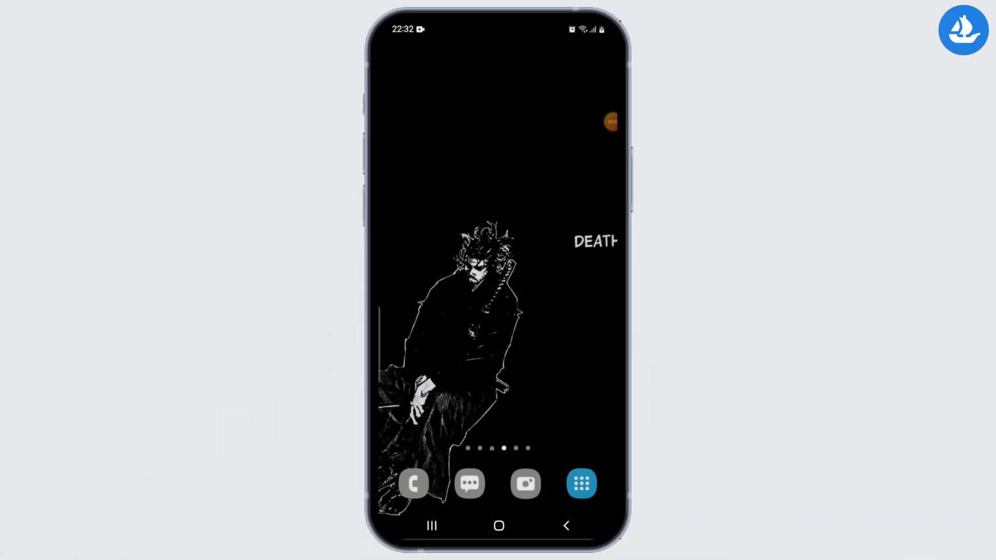
Run a Google search for "opensea" from the home-screen search widget
{"action": "left_click", "coordinate": [580, 483]}
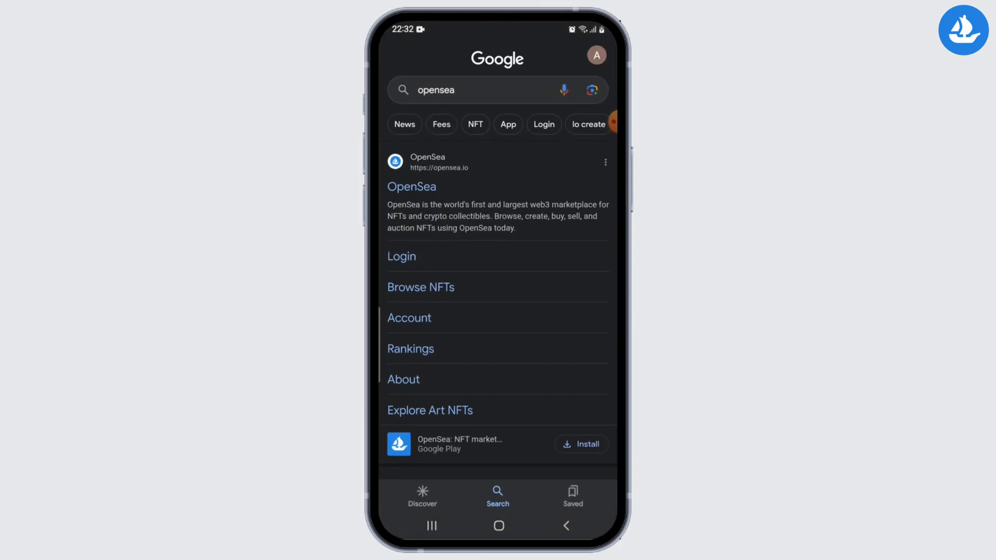
Follow the opensea.io result to land on the OpenSea homepage
{"action": "left_click", "coordinate": [482, 89]}
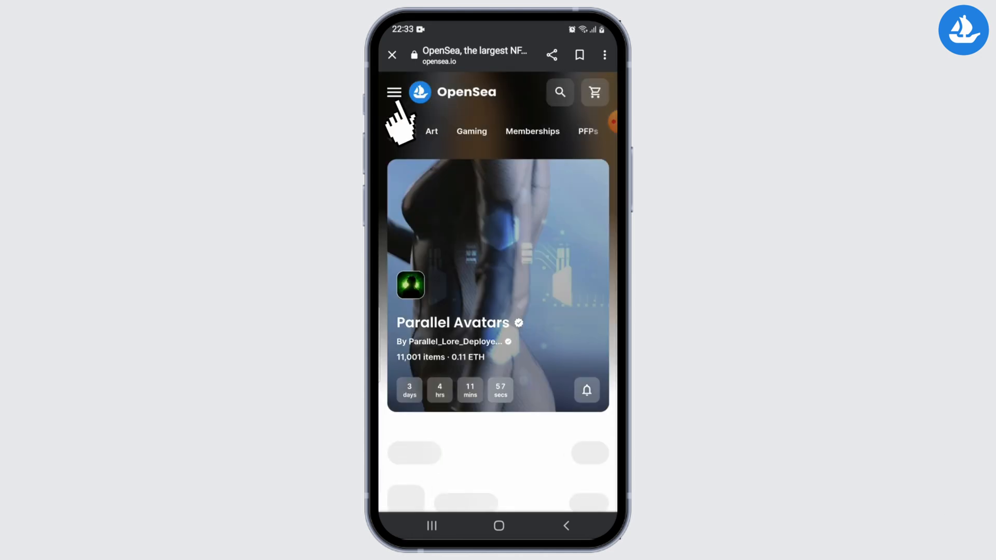
Connect via the menu's Connect wallet using MetaMask, unlock it, and browse the signed-in homepage
{"action": "left_click", "coordinate": [394, 92]}
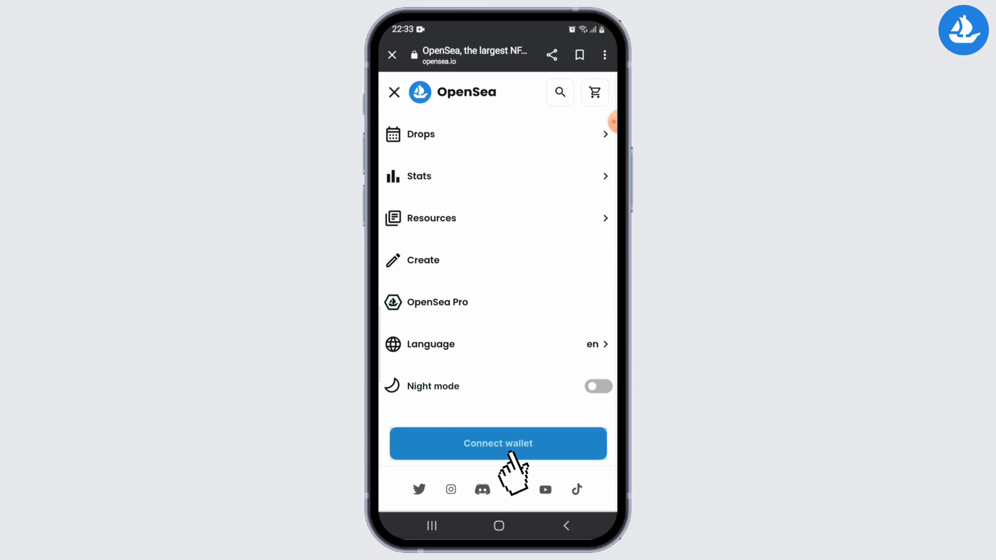
{"action": "left_click", "coordinate": [497, 443]}
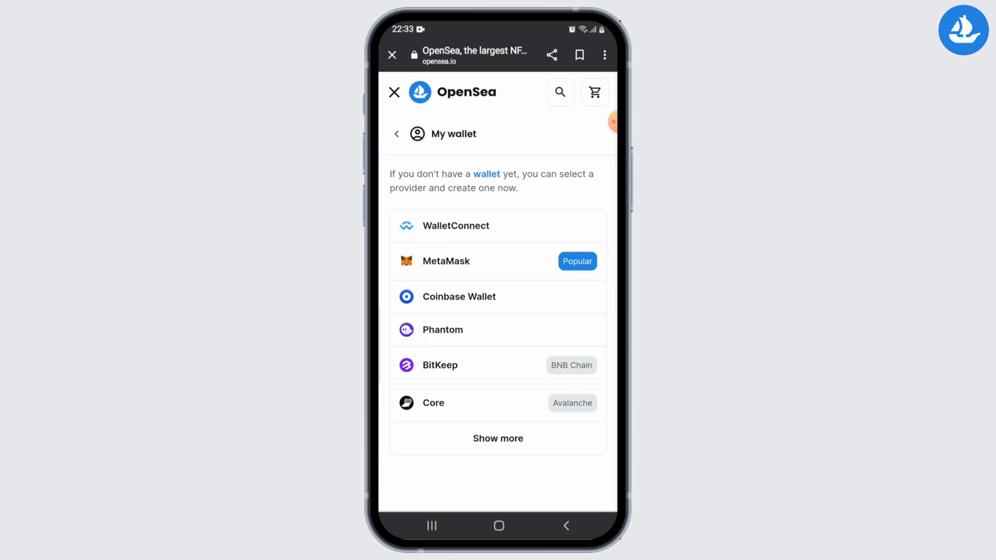
{"action": "left_click", "coordinate": [446, 261]}
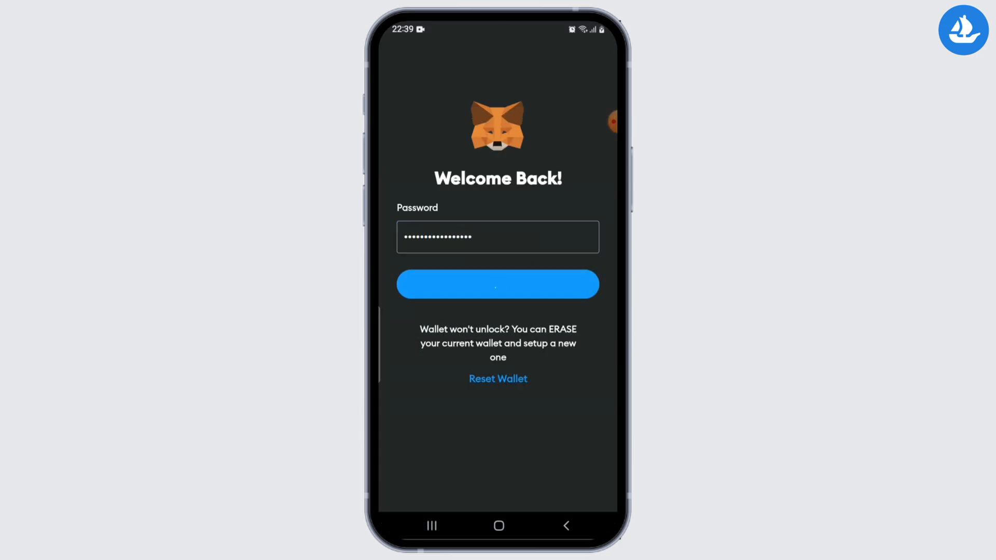
{"action": "left_click", "coordinate": [497, 284]}
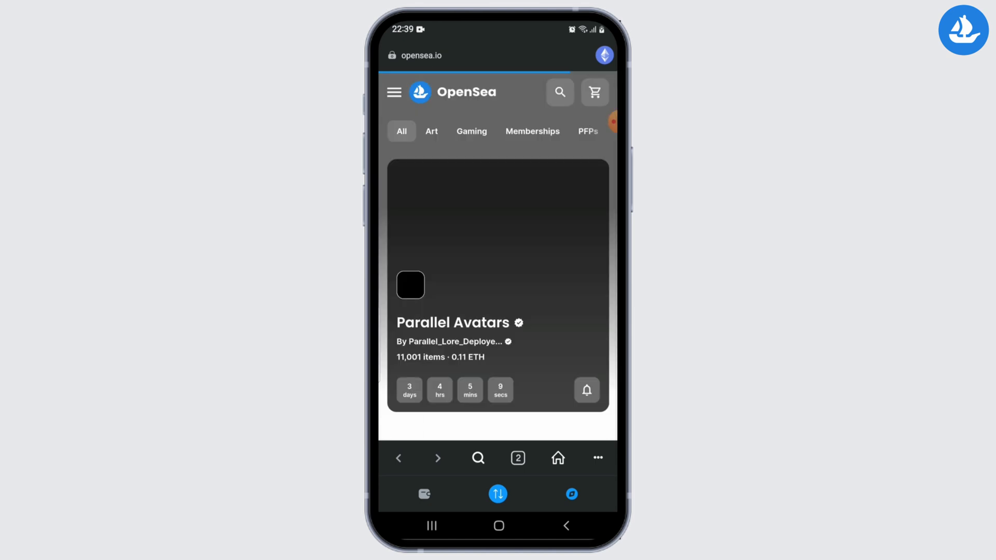
{"action": "scroll", "scroll_direction": "down", "scroll_amount": 3}
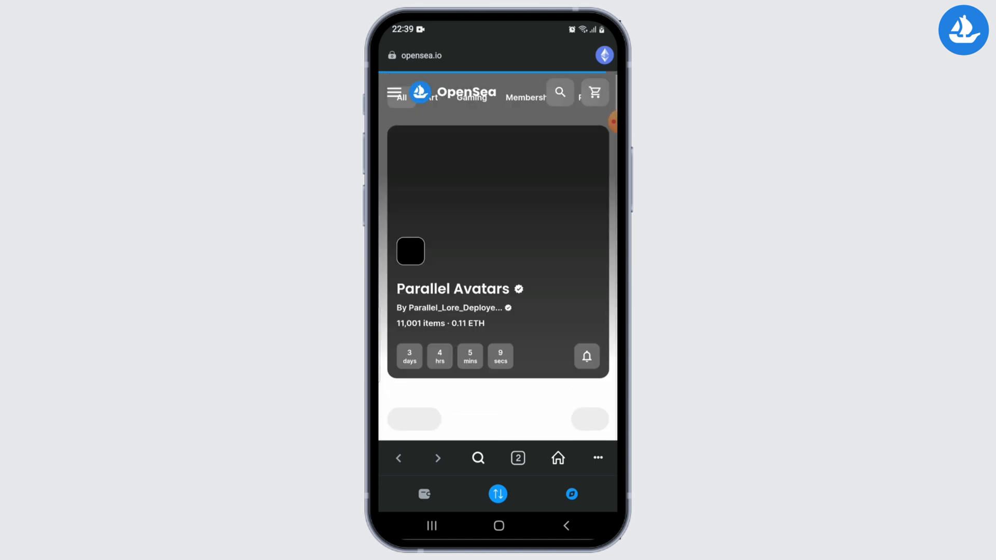